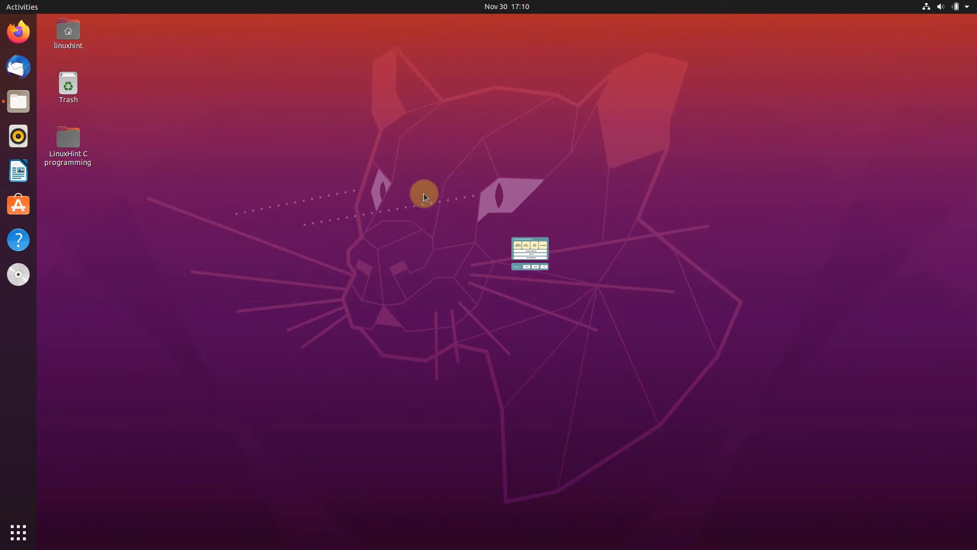
Step: Start the kernel diagram slideshow and advance until Memory Manager, Virtual File System and Network boxes appear
double_click(529, 252)
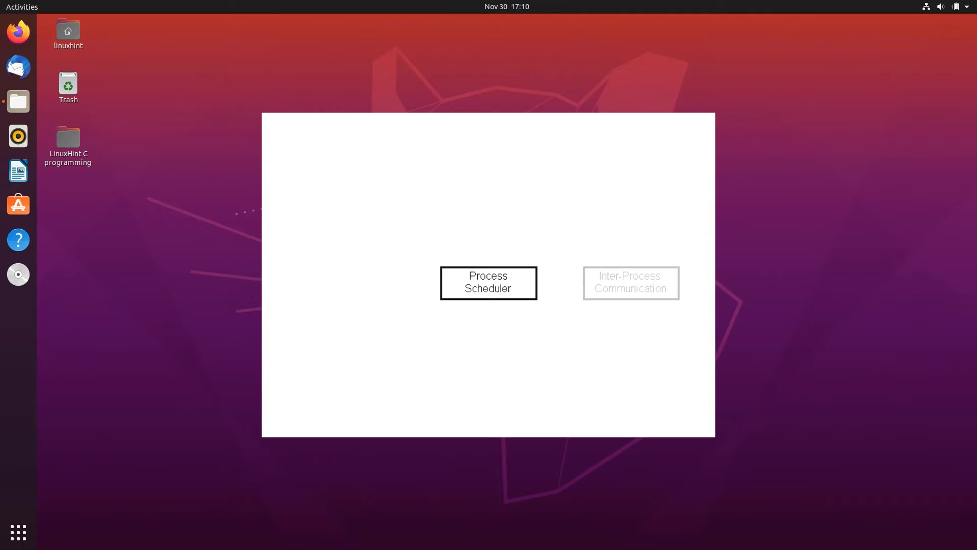
click(630, 282)
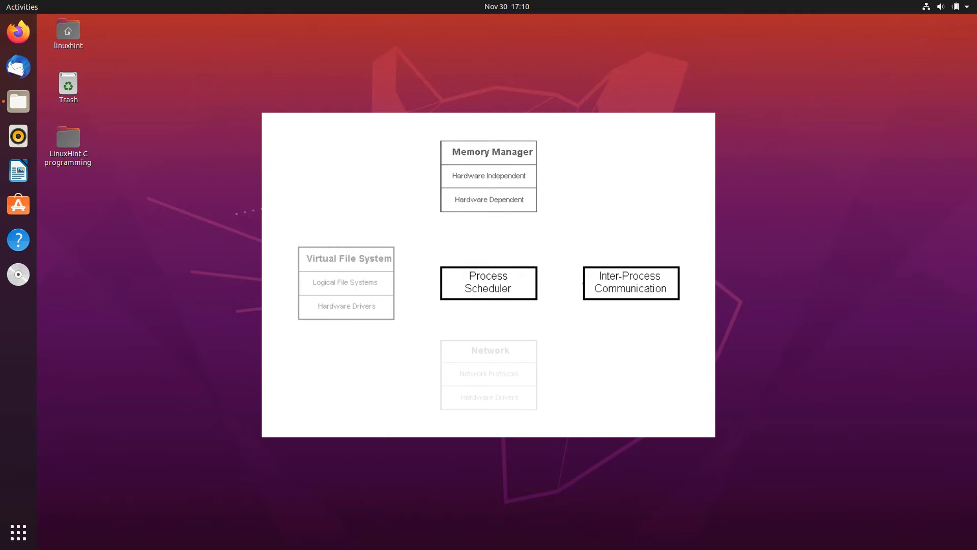